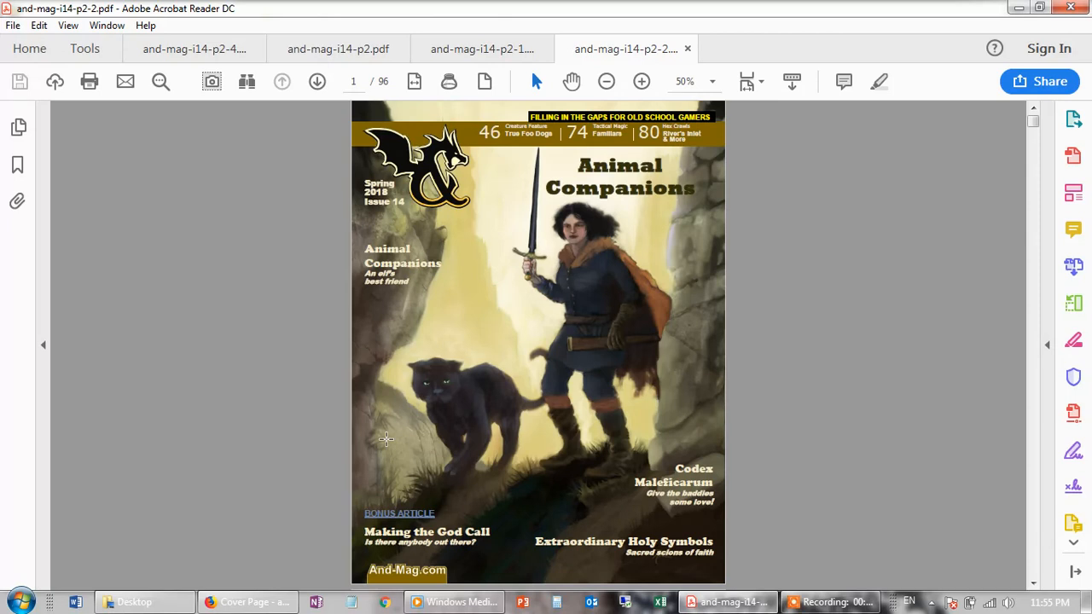
mouse_move(454, 219)
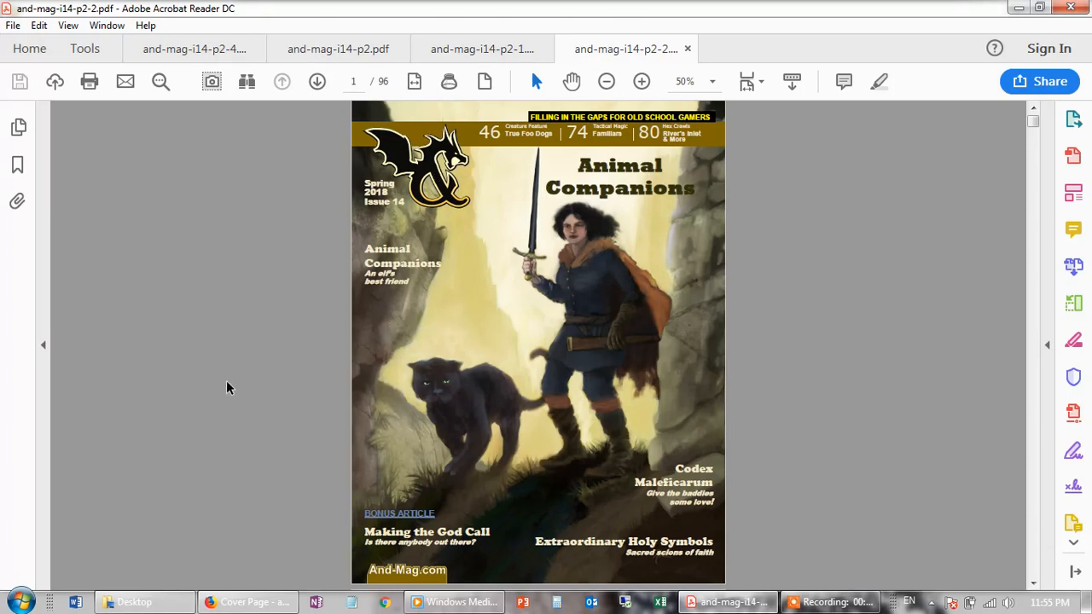
mouse_move(202, 390)
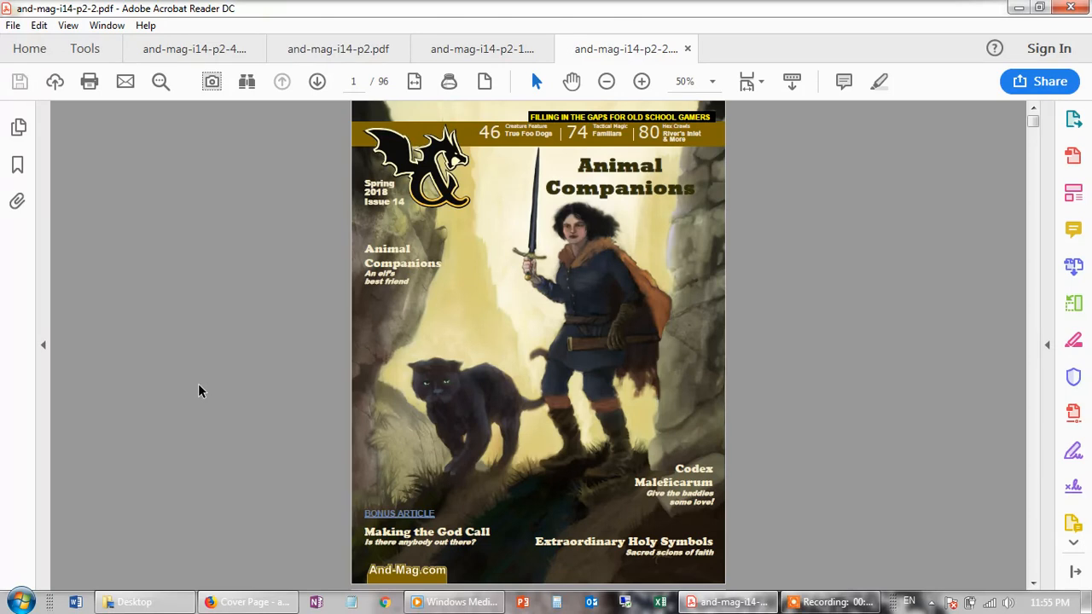
mouse_move(430, 92)
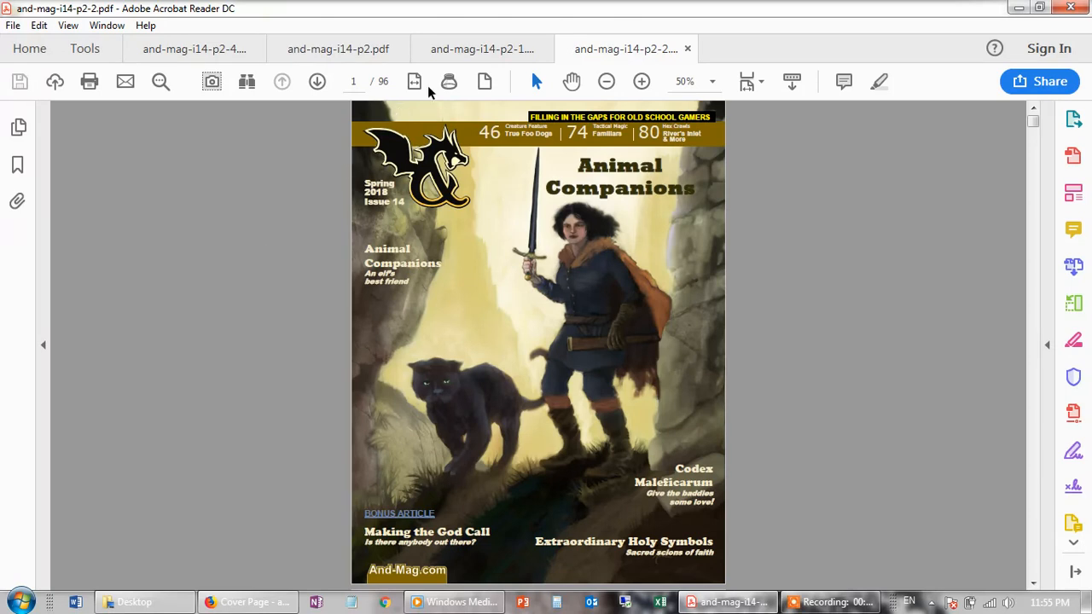
Step: Switch to the and-mag-i14-p2-4.pdf document showing the stat probability table on page 34
left_click(481, 47)
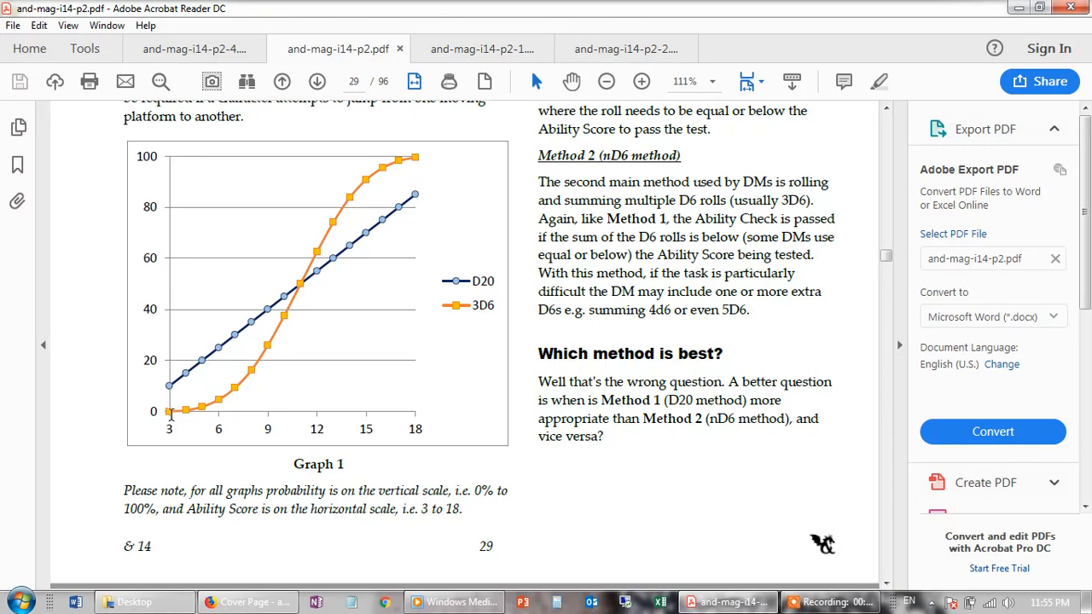
mouse_move(444, 434)
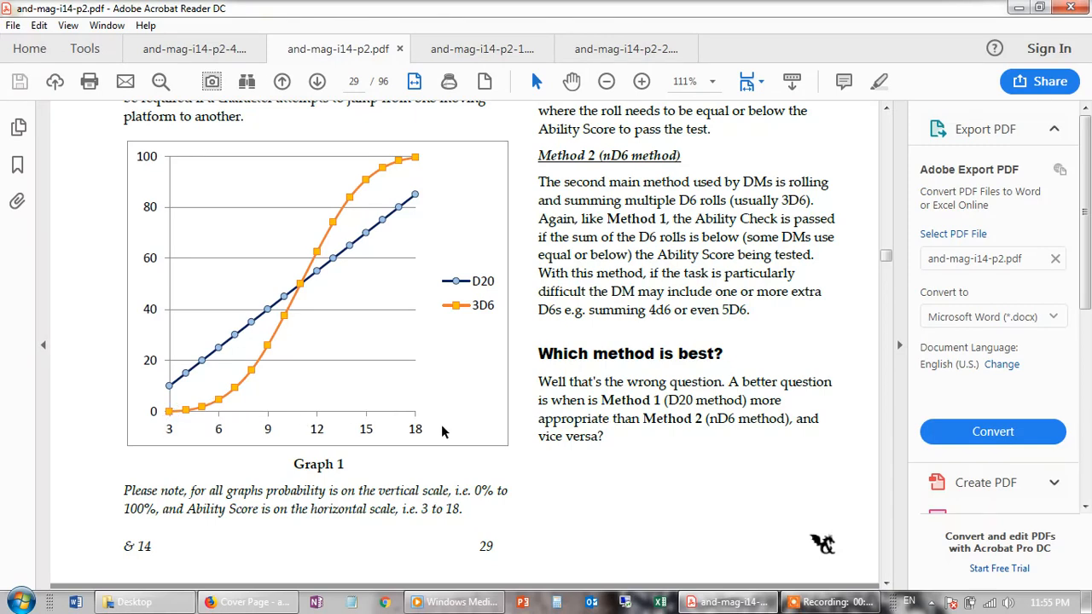
mouse_move(169, 171)
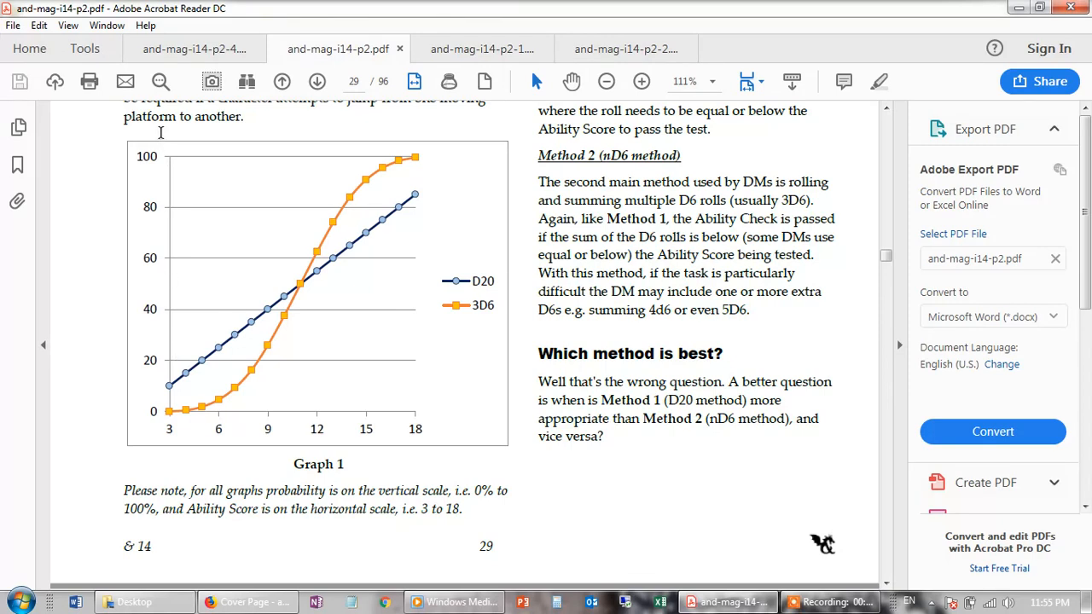
mouse_move(418, 266)
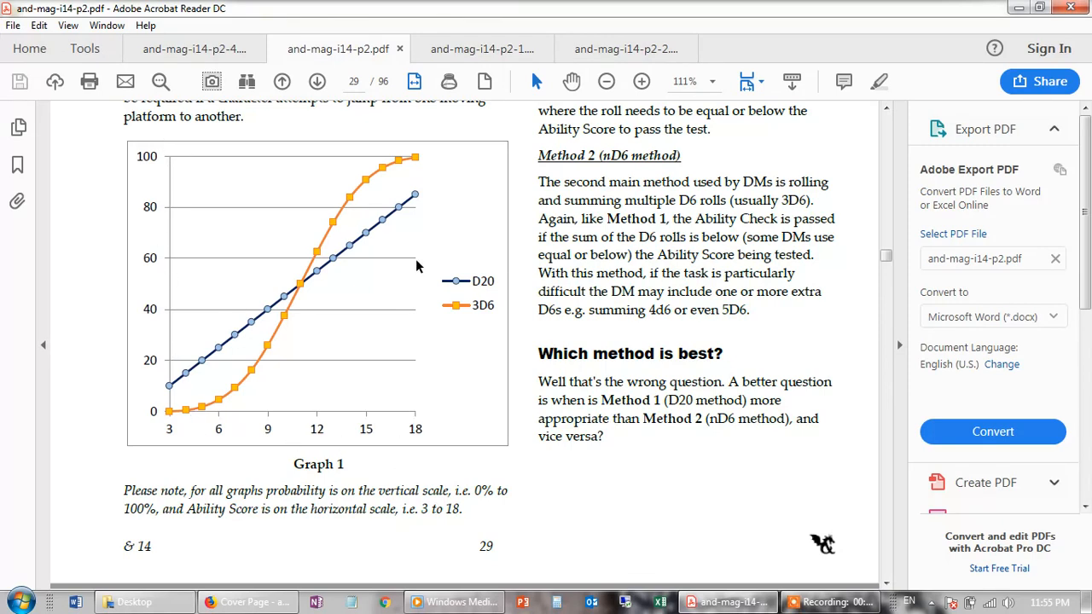
mouse_move(417, 174)
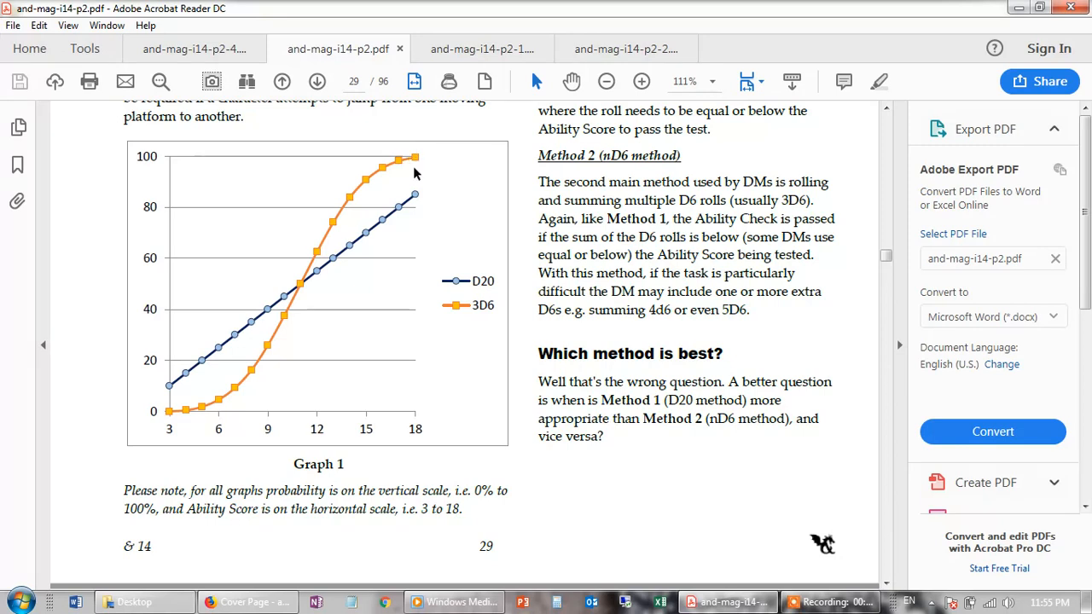
mouse_move(420, 154)
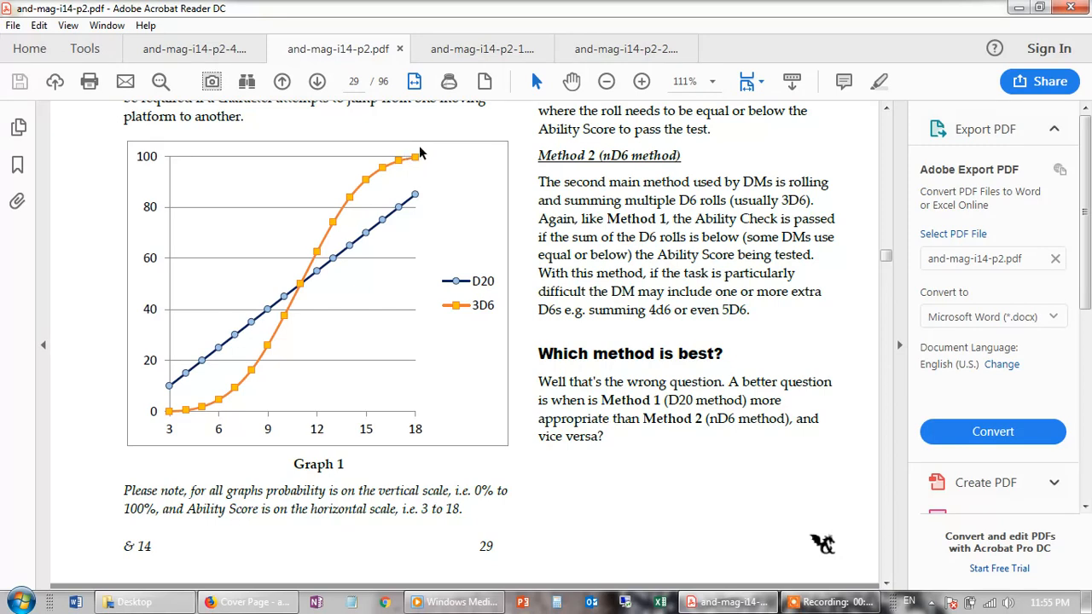
mouse_move(413, 164)
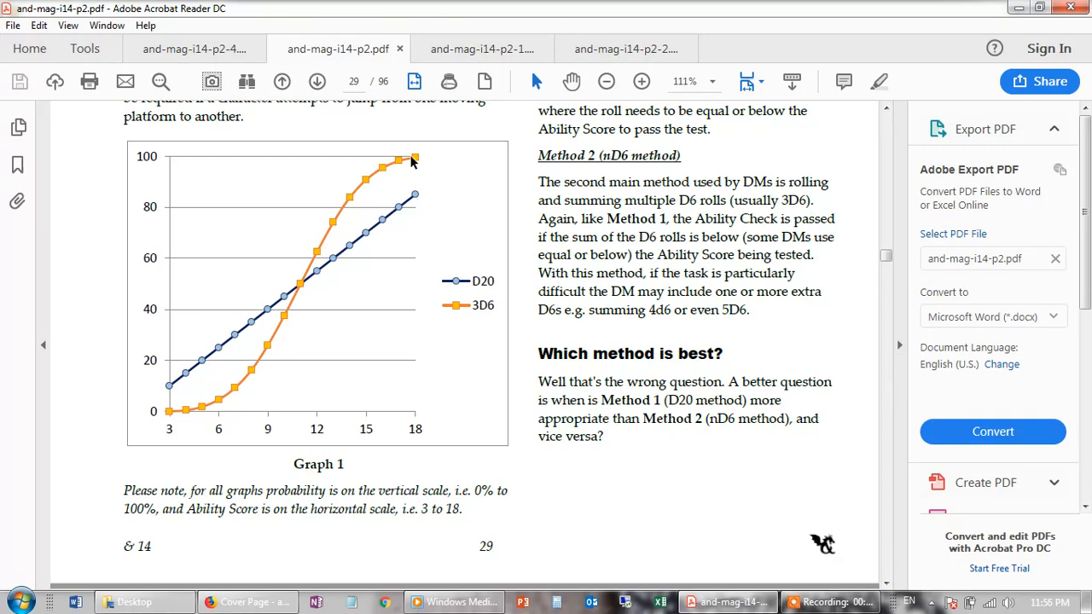
mouse_move(212, 412)
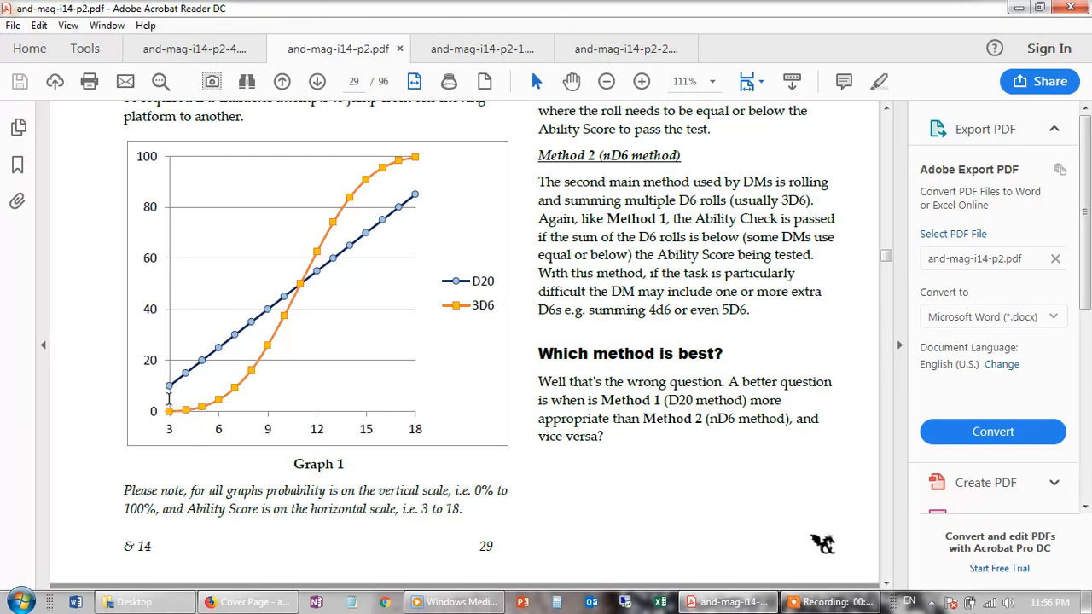
mouse_move(249, 310)
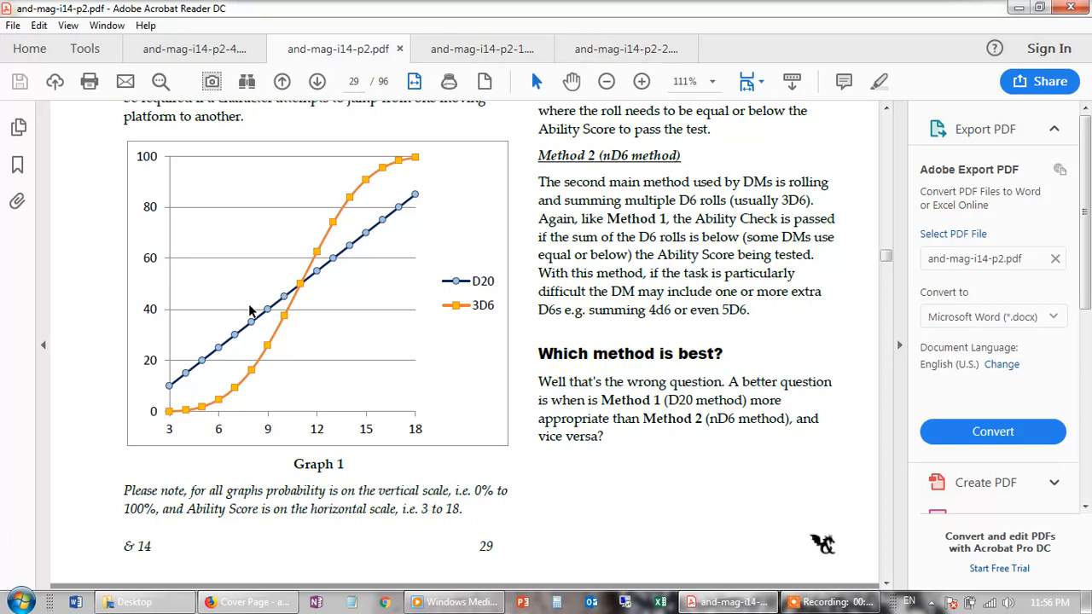
mouse_move(431, 191)
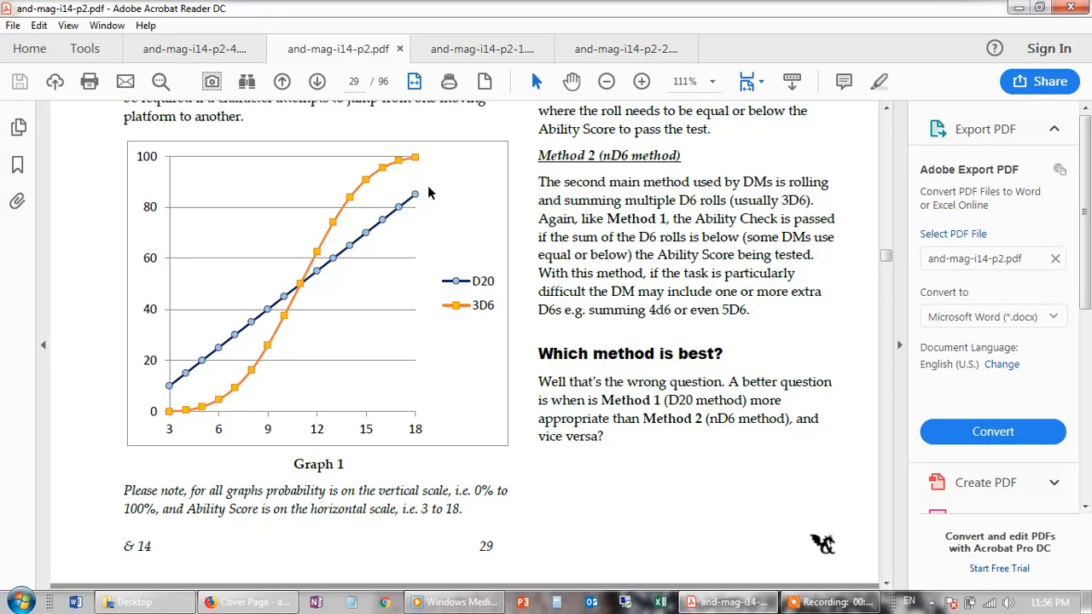
mouse_move(409, 205)
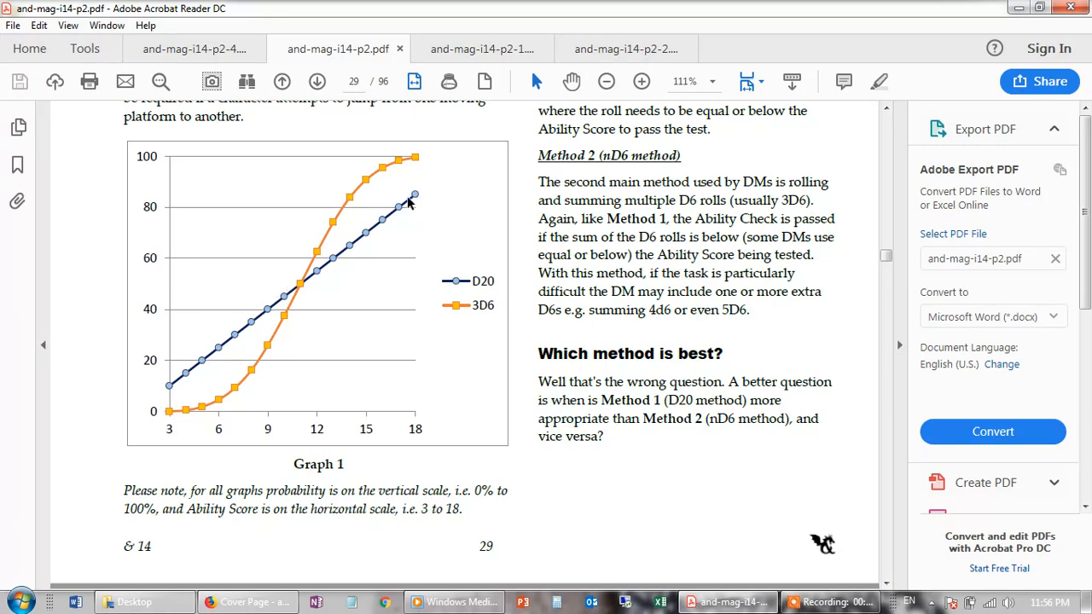
mouse_move(416, 160)
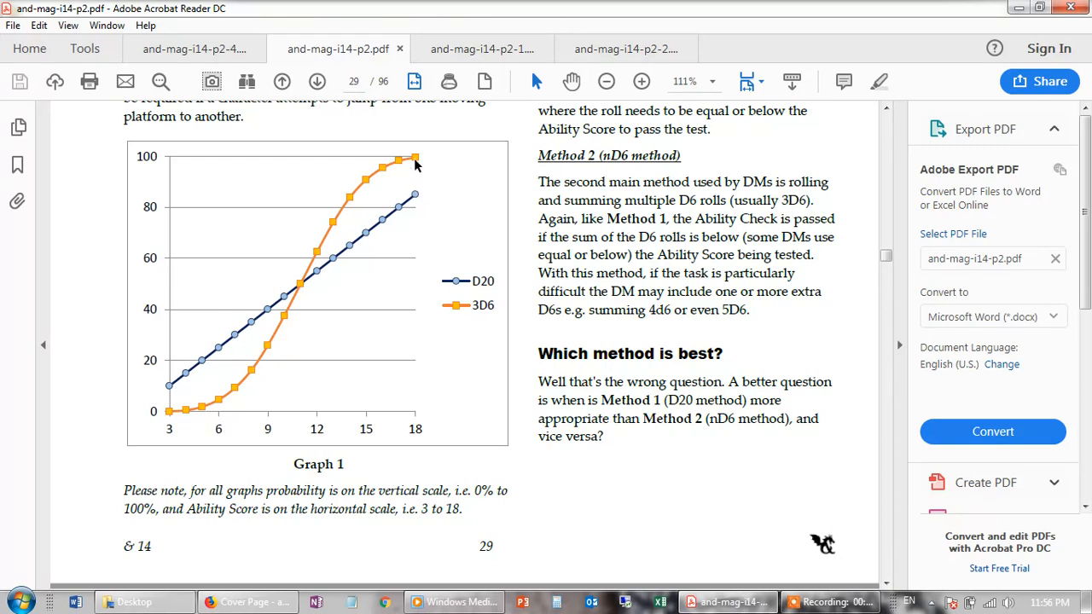
mouse_move(420, 194)
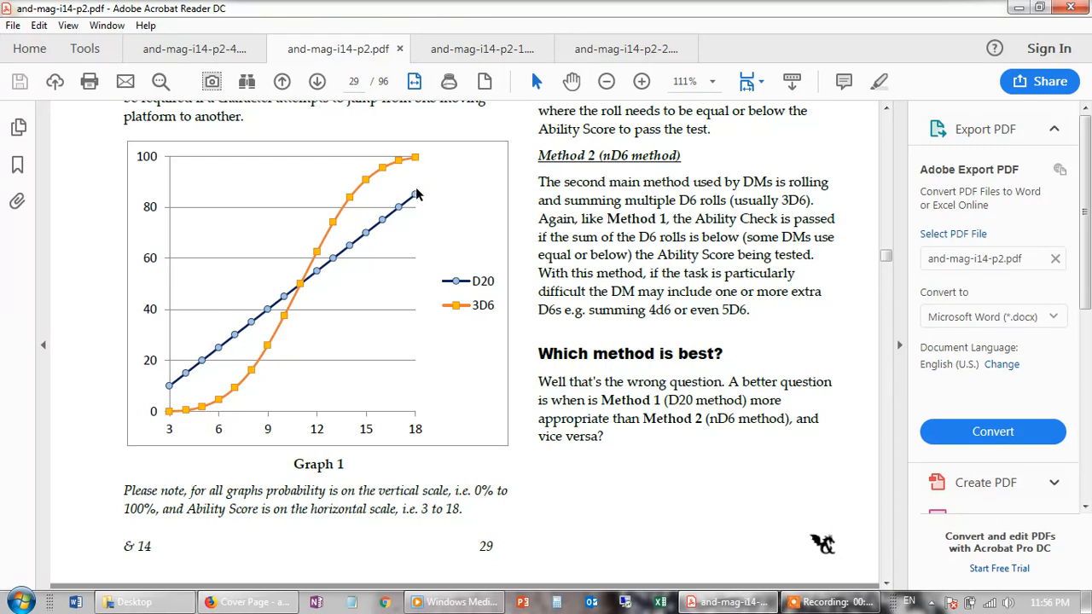
mouse_move(380, 308)
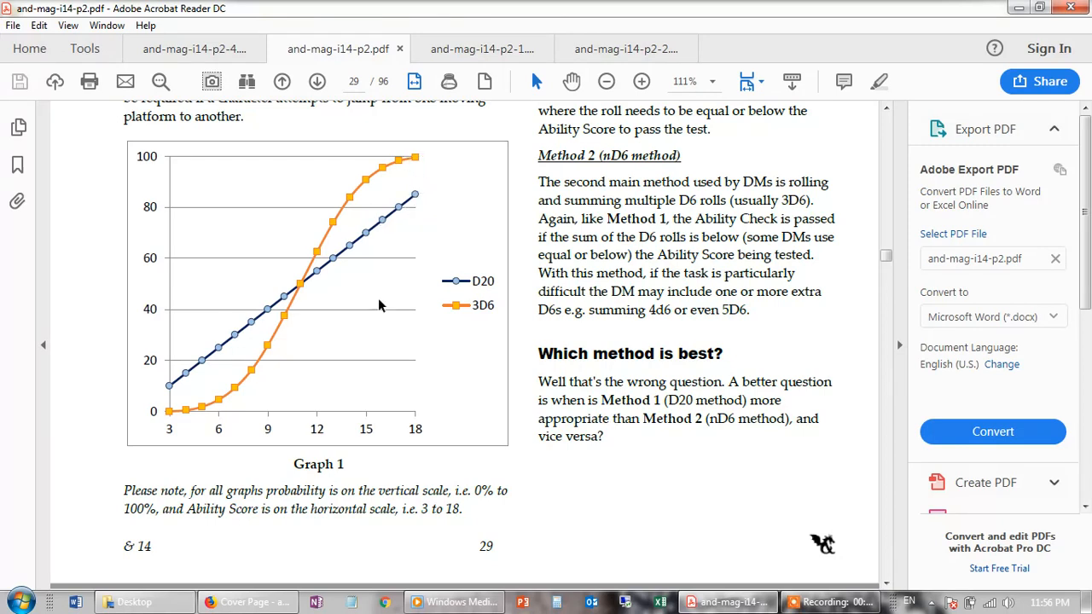
mouse_move(167, 423)
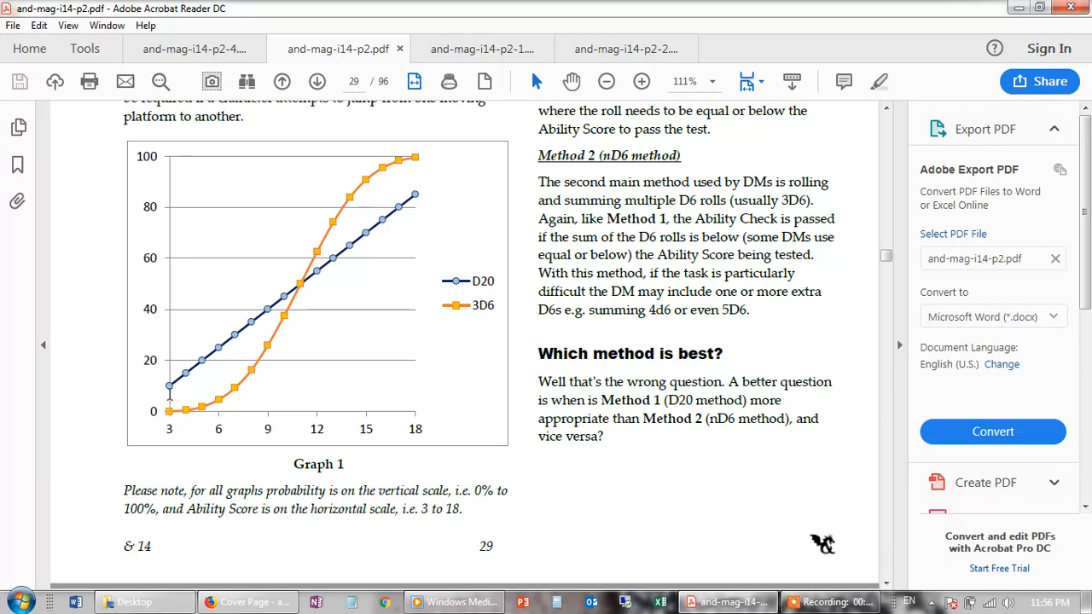
mouse_move(169, 409)
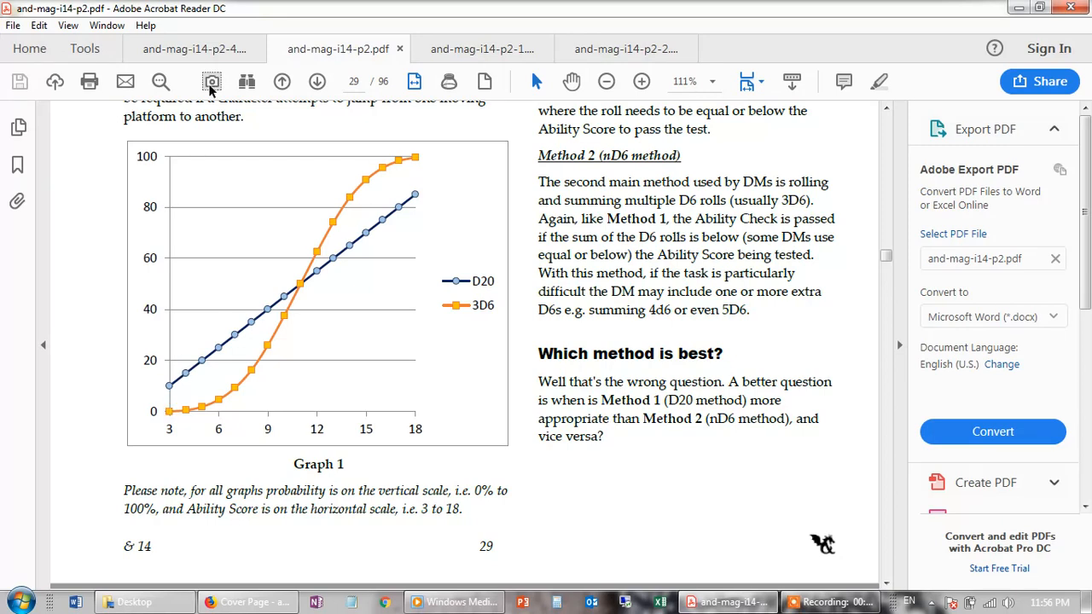
left_click(194, 48)
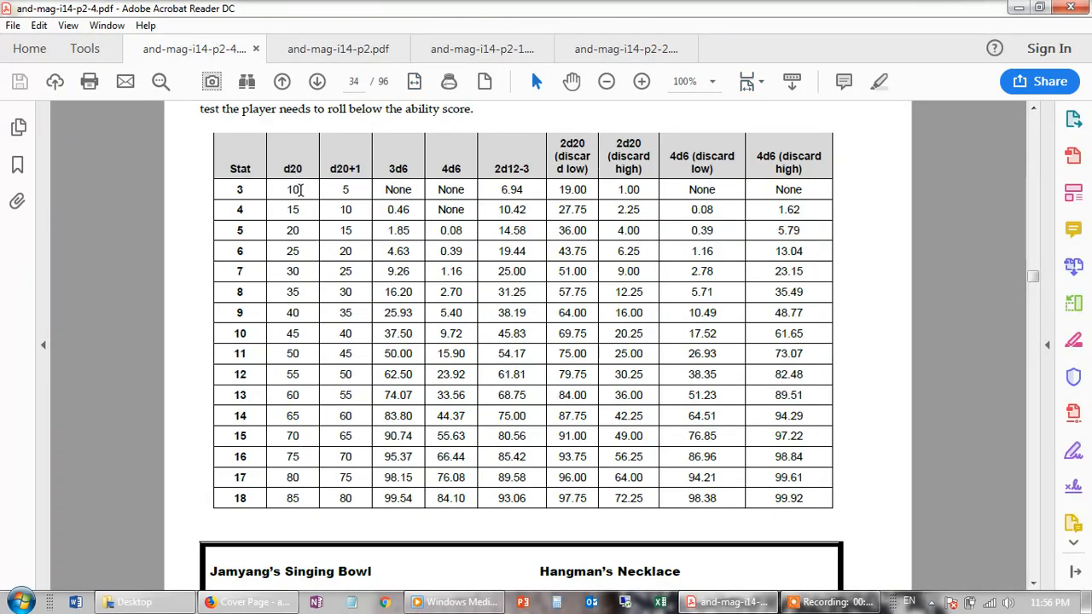
mouse_move(301, 187)
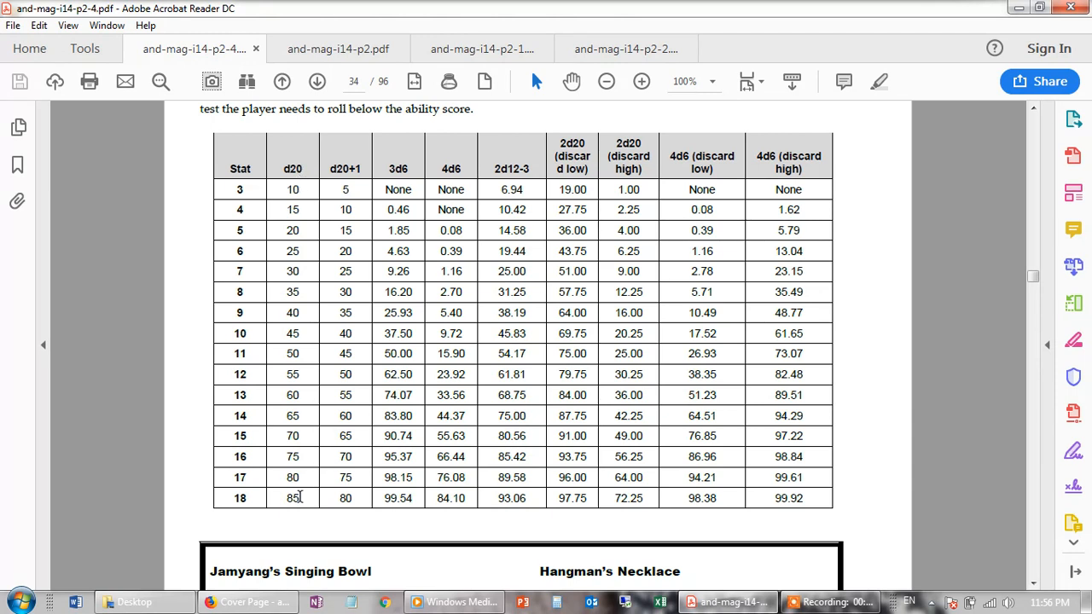
mouse_move(410, 208)
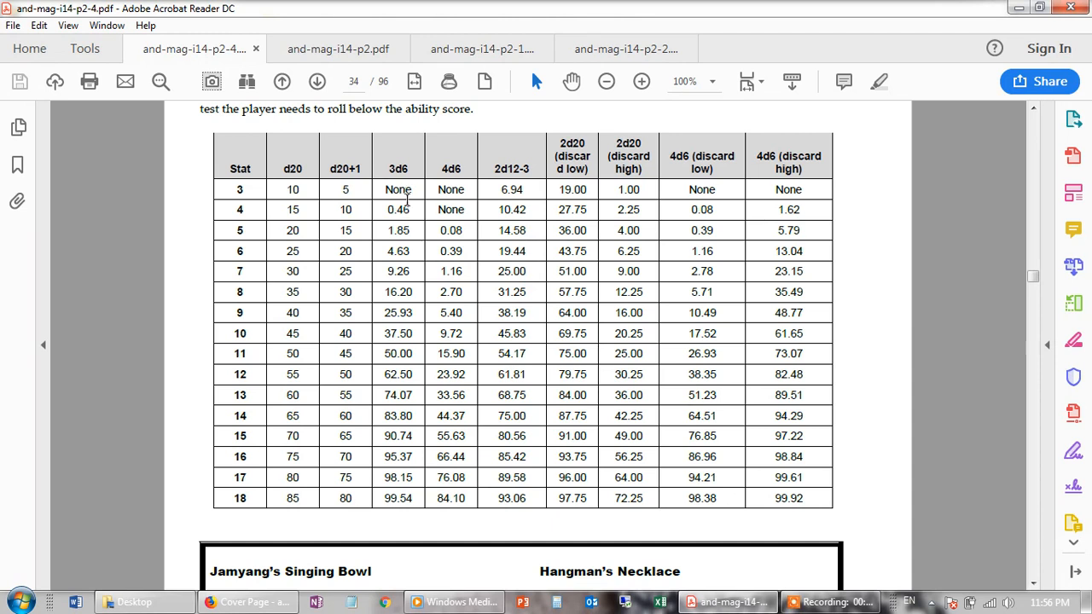
mouse_move(406, 488)
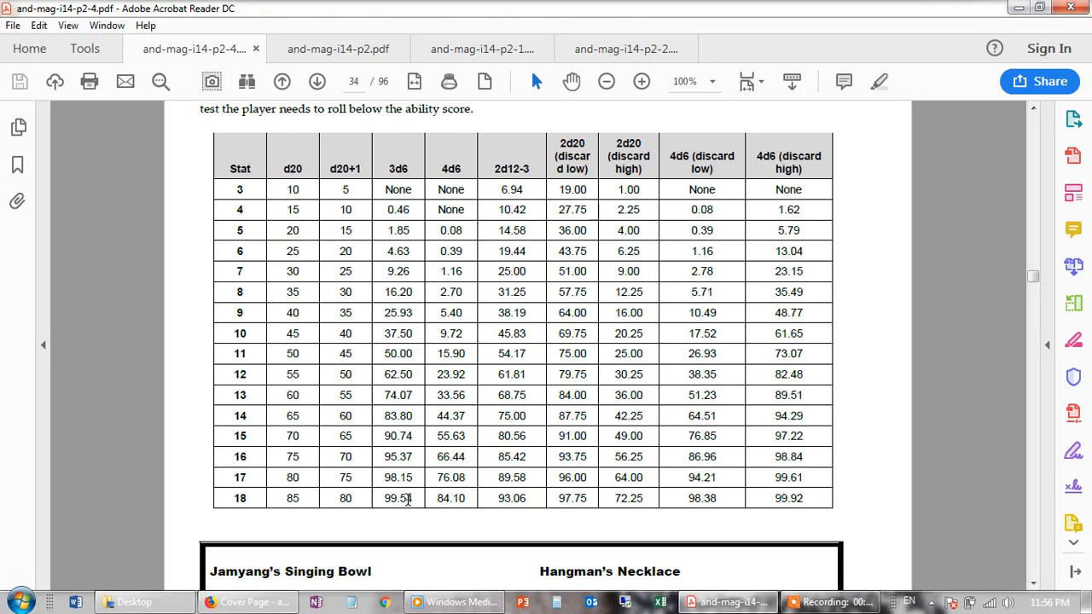
Step: Return to and-mag-i14-p2.pdf on page 29 with Graph 1 comparing D20 and 3D6
left_click(338, 48)
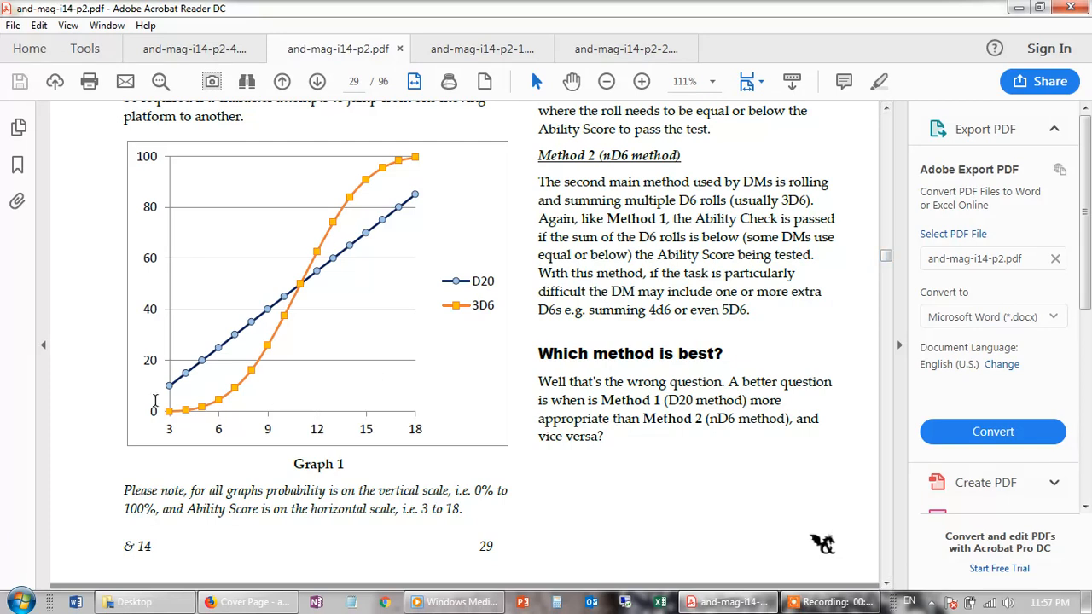
mouse_move(287, 271)
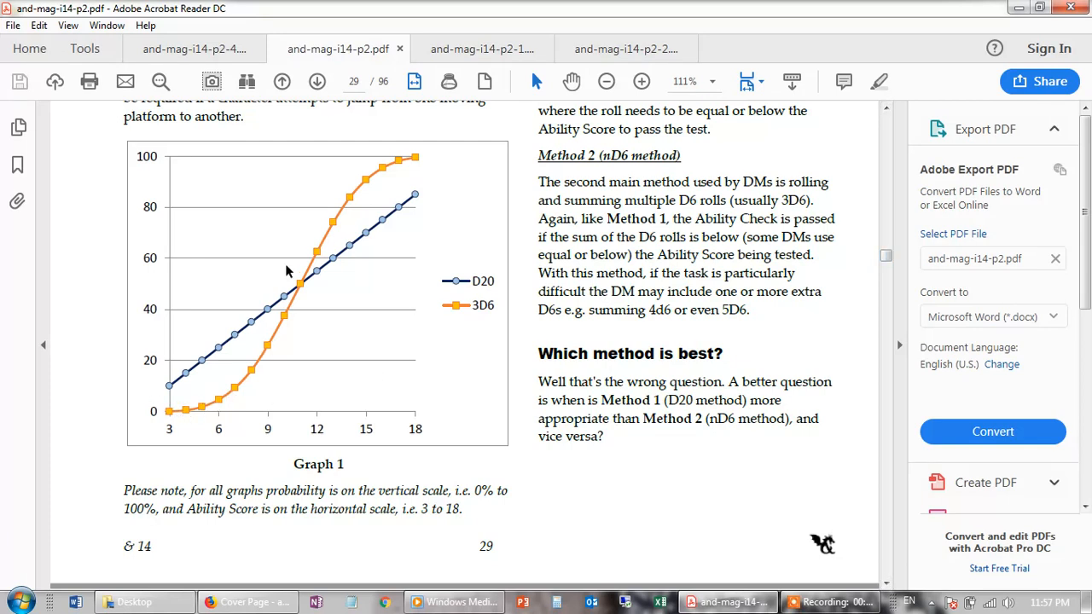
mouse_move(309, 360)
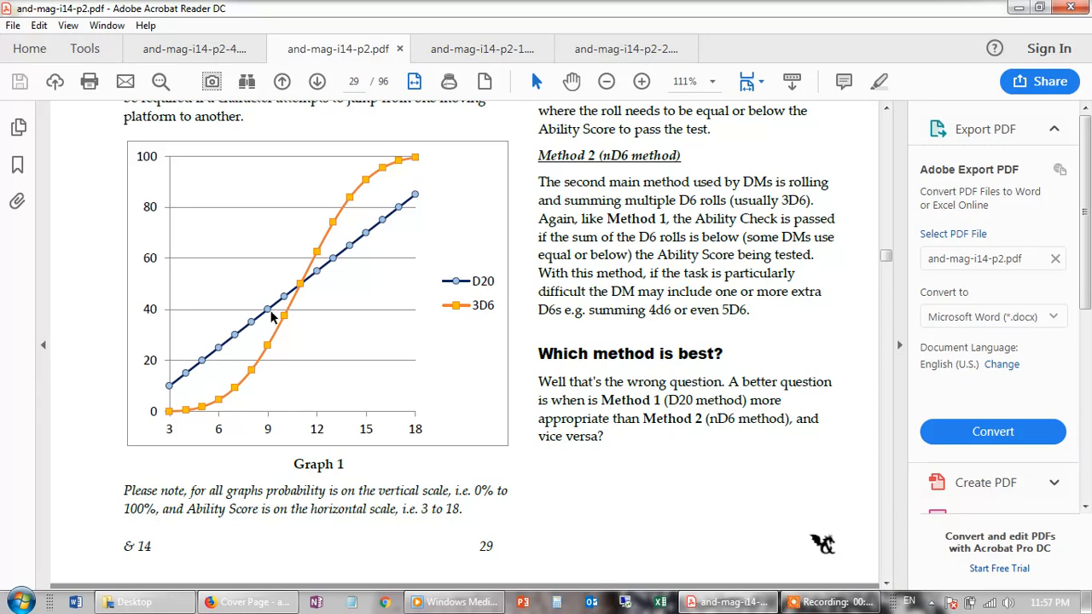
mouse_move(426, 365)
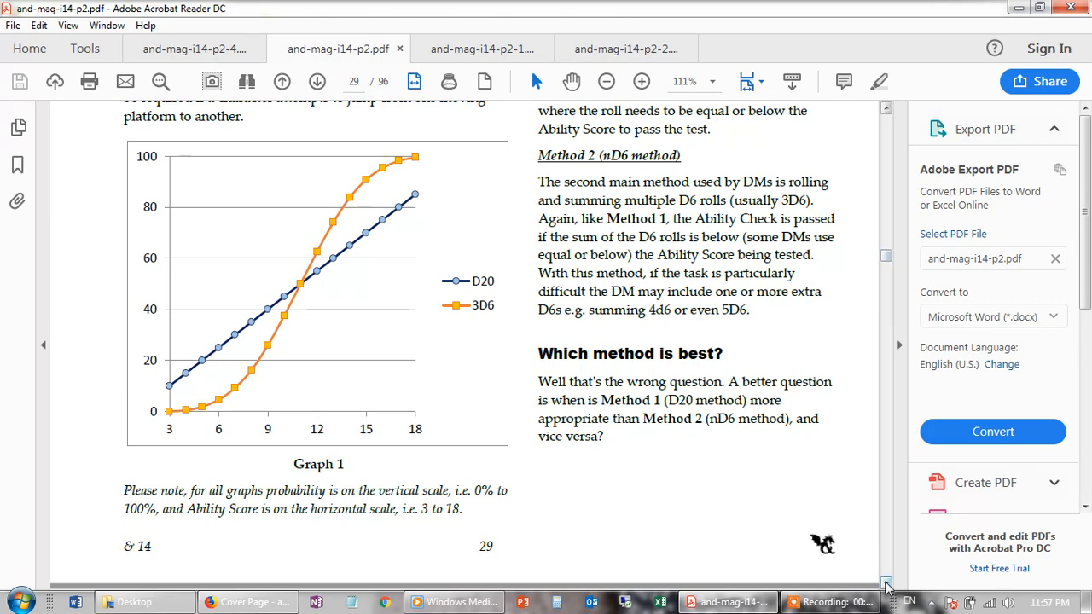
Step: Scroll down to page 30 showing the D20 versus nD6 task examples table and Modifiers
scroll("down", 3)
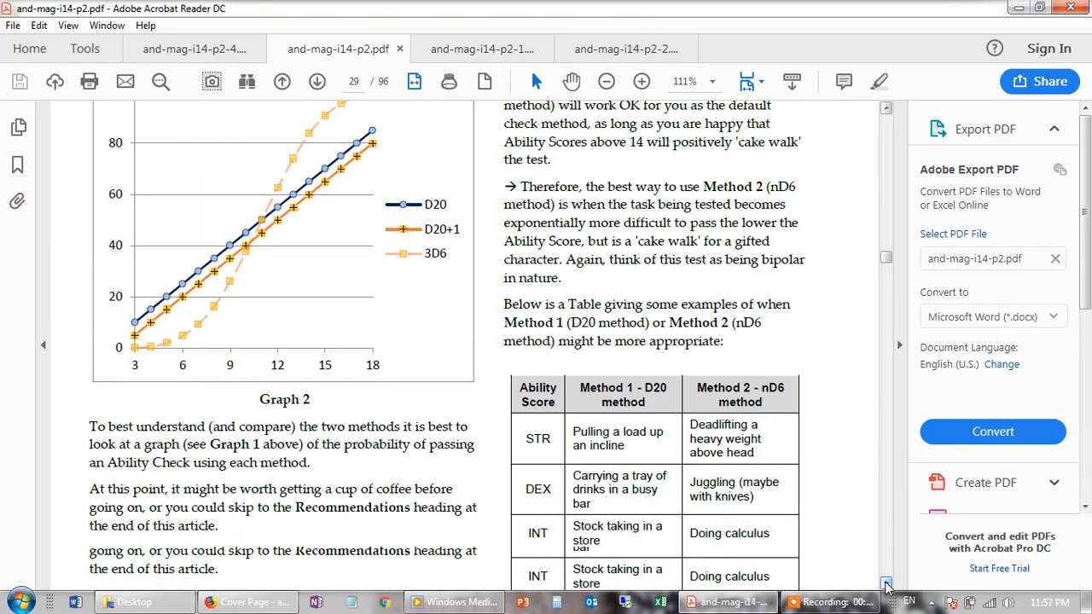
scroll("down", 3)
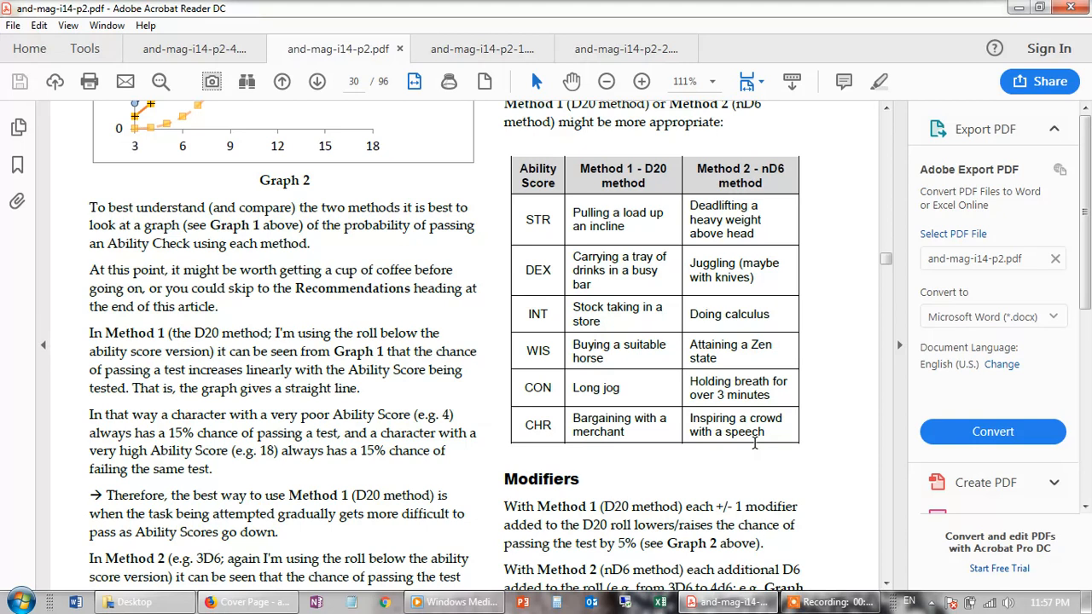
mouse_move(714, 319)
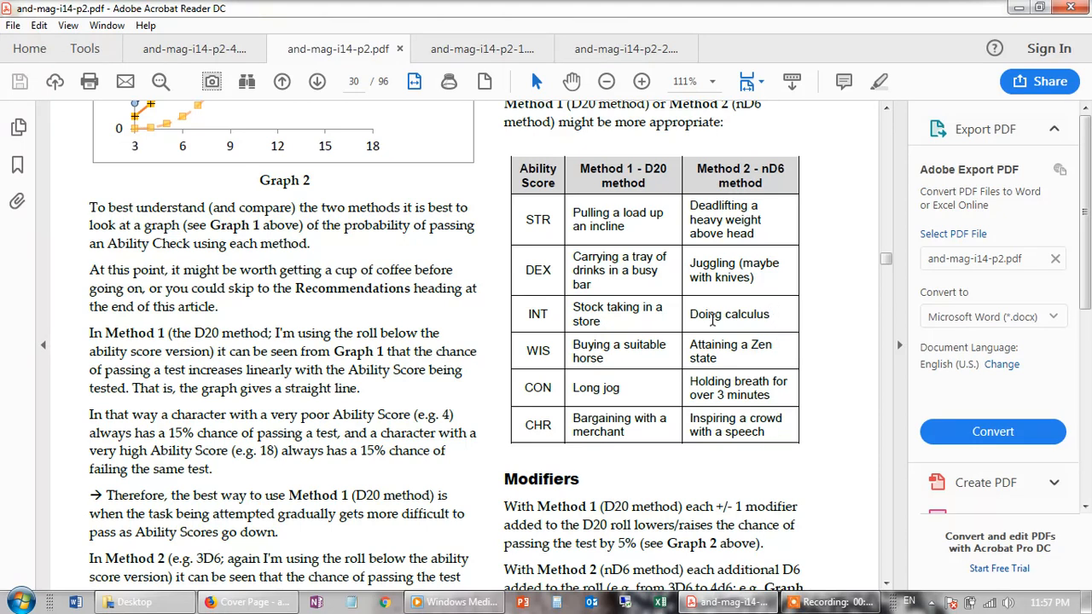
mouse_move(713, 316)
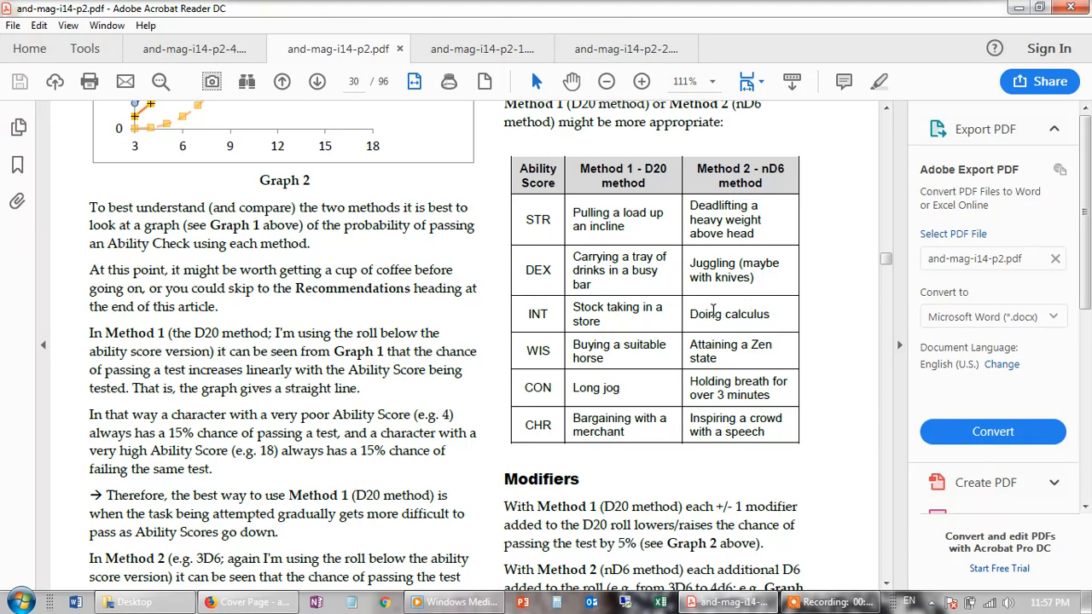
mouse_move(732, 317)
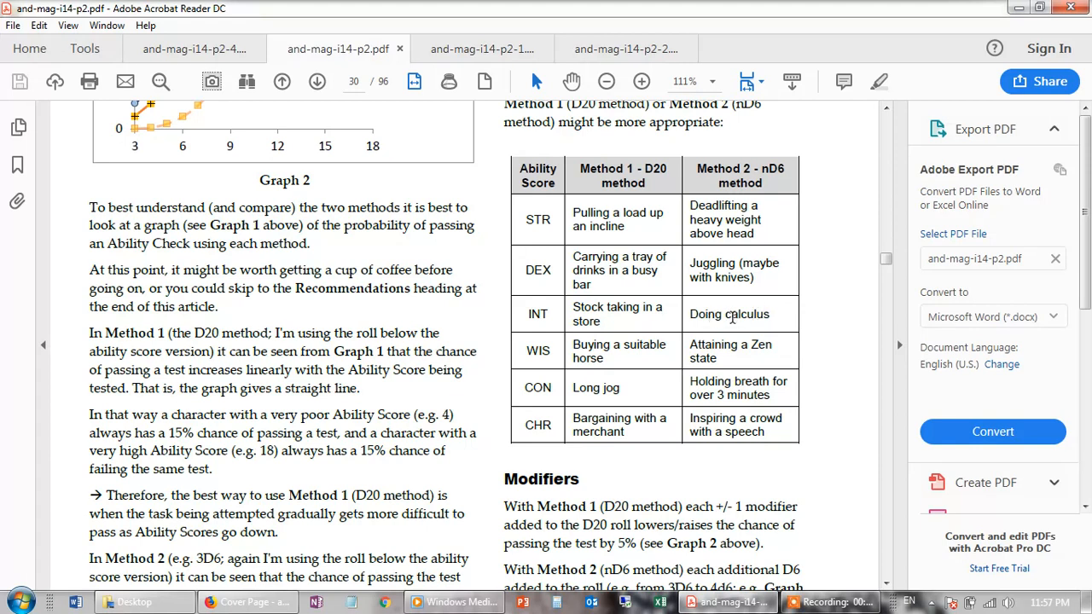
mouse_move(742, 314)
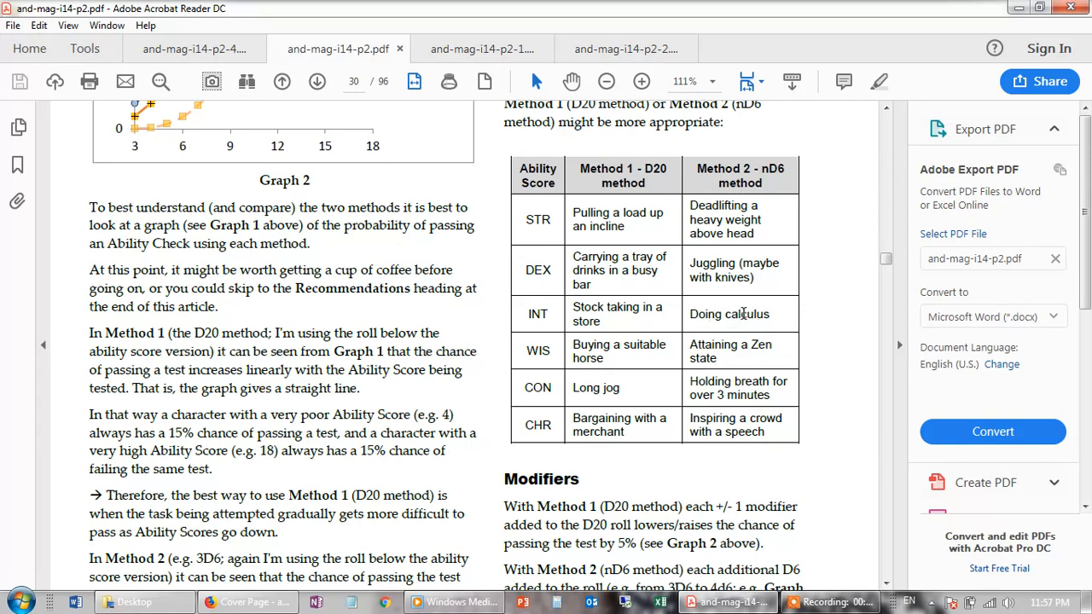
mouse_move(749, 316)
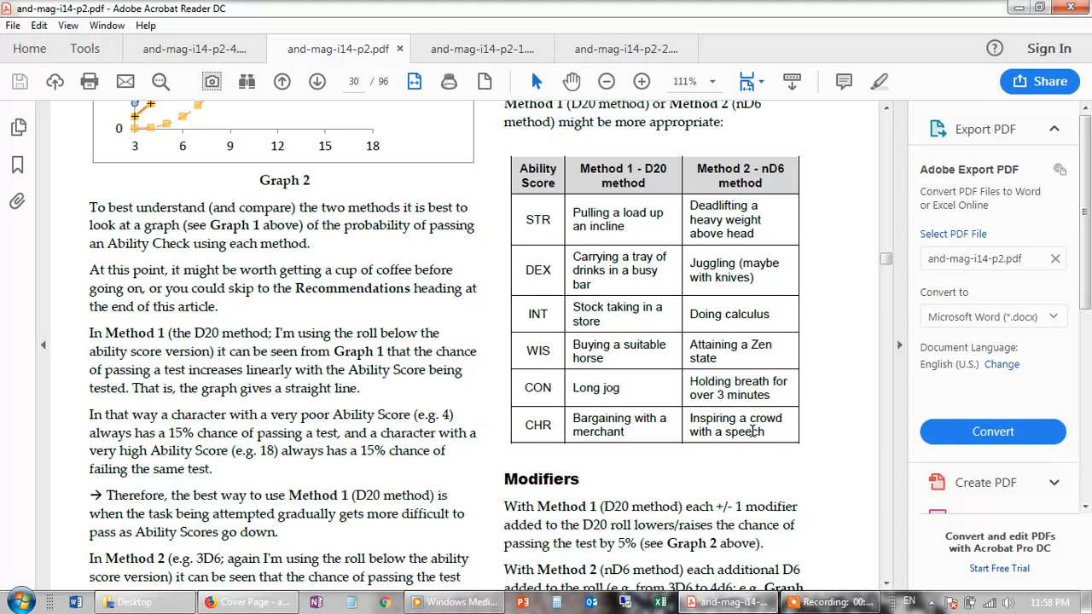
mouse_move(693, 443)
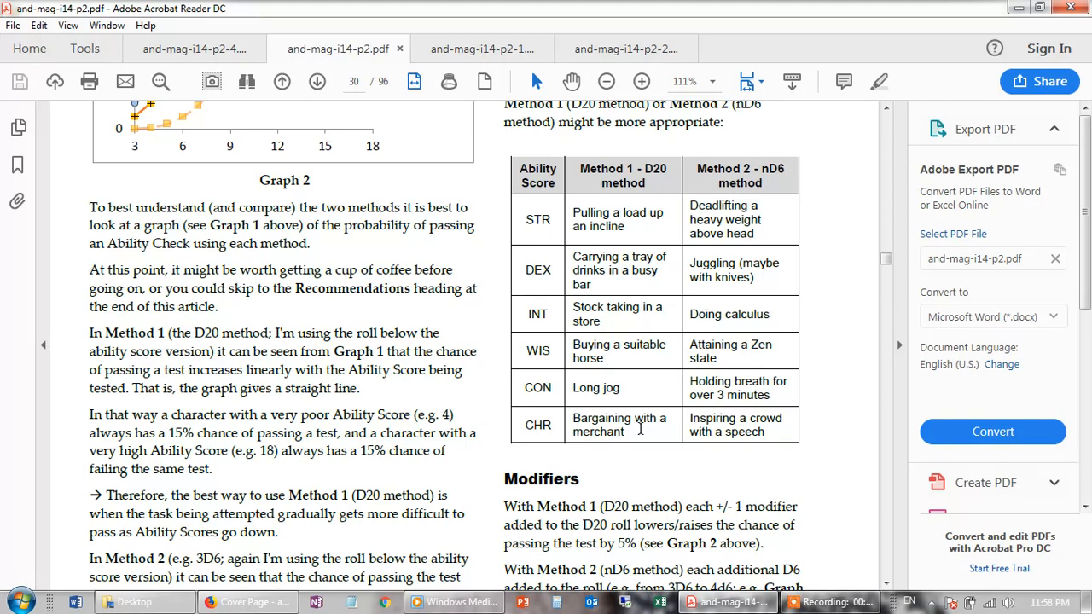
mouse_move(665, 461)
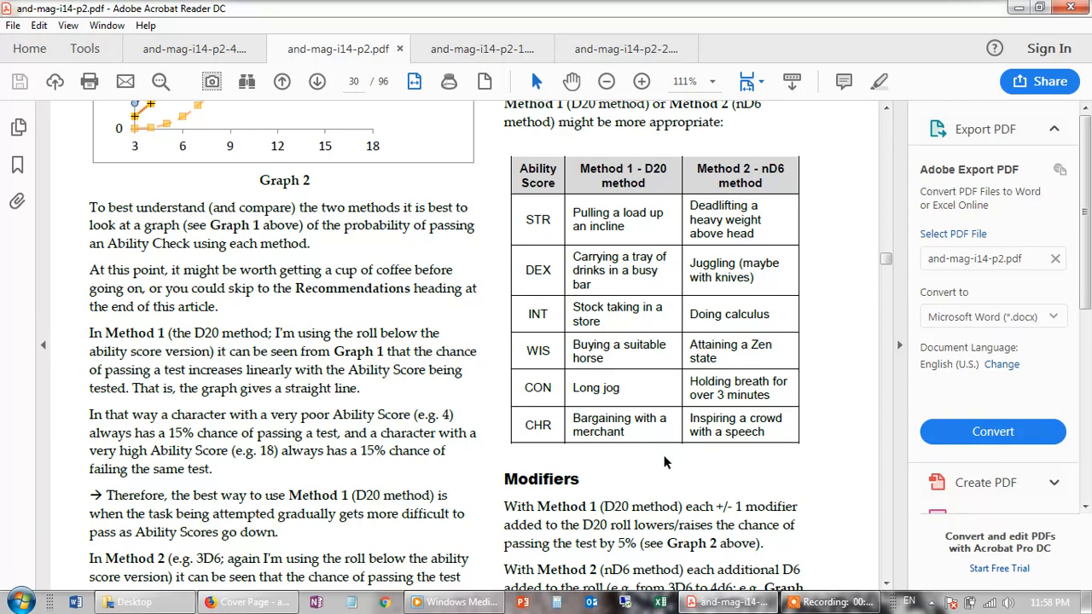
mouse_move(730, 488)
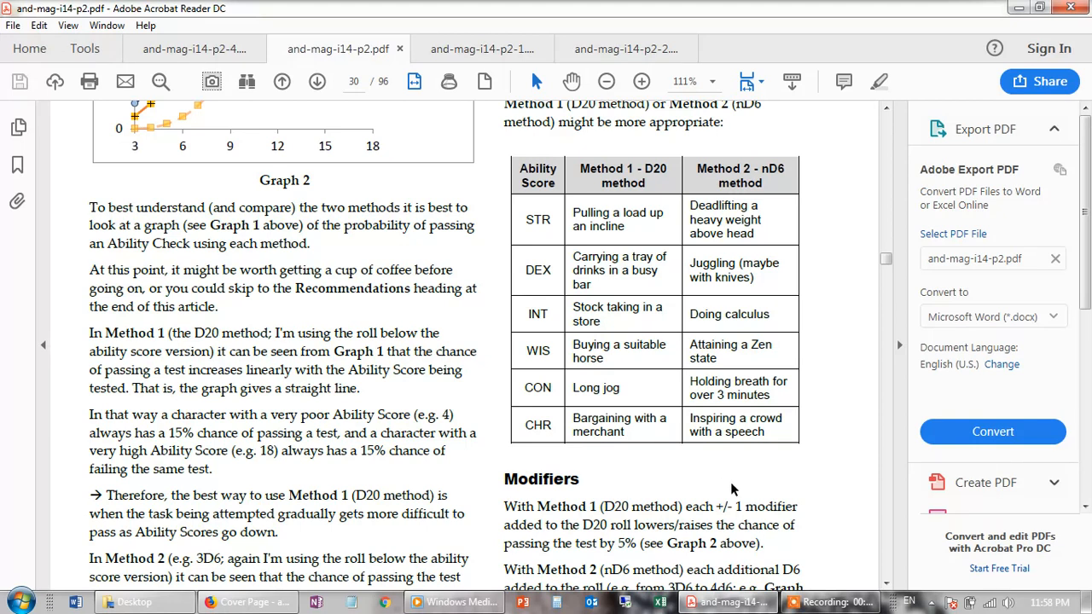